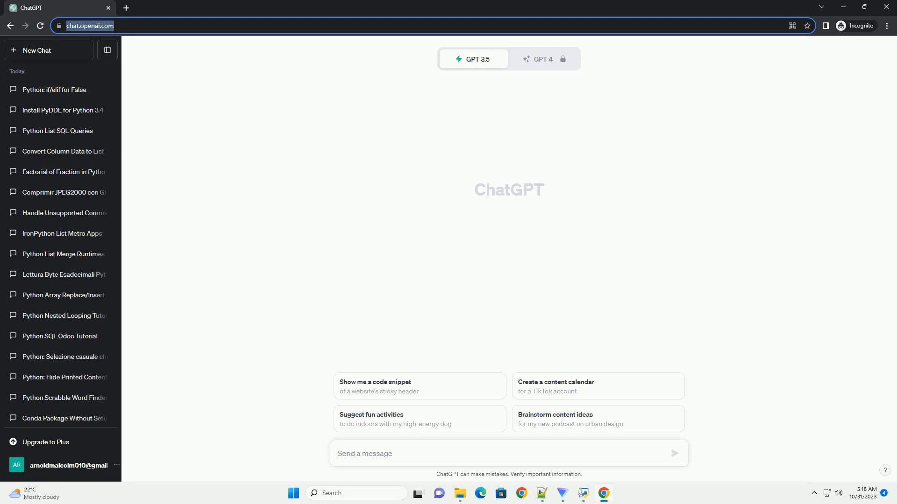
Step: Send a new chat request for a tcsh-from-Python tutorial with code examples
click(673, 454)
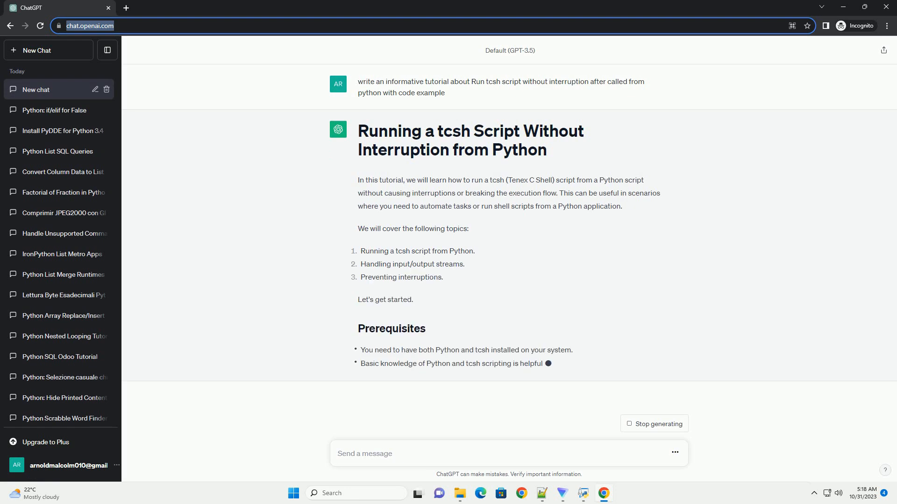
Step: Scroll through the reply to follow the subprocess.Popen example as it generates
scroll(down, 3)
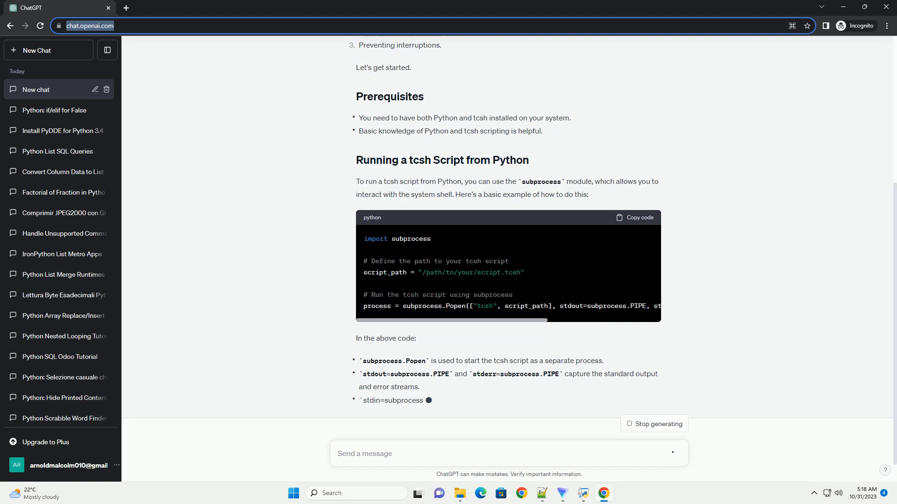
scroll(down, 3)
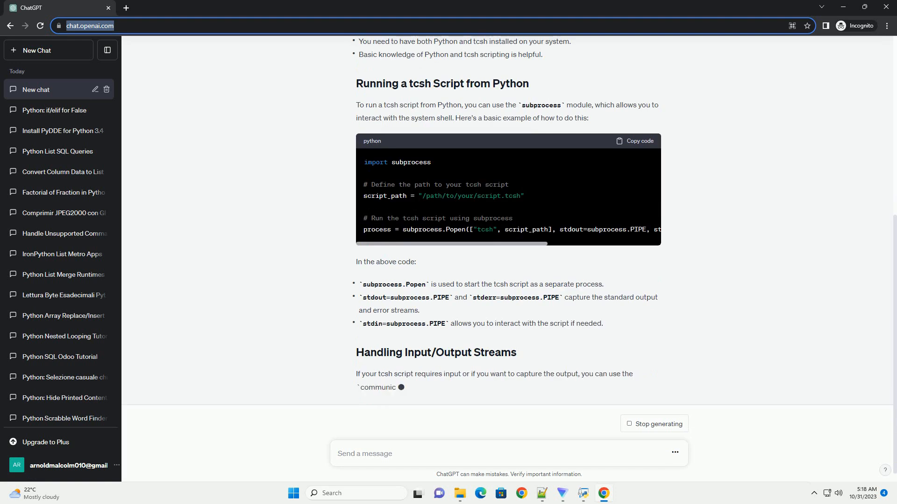
scroll(up, 3)
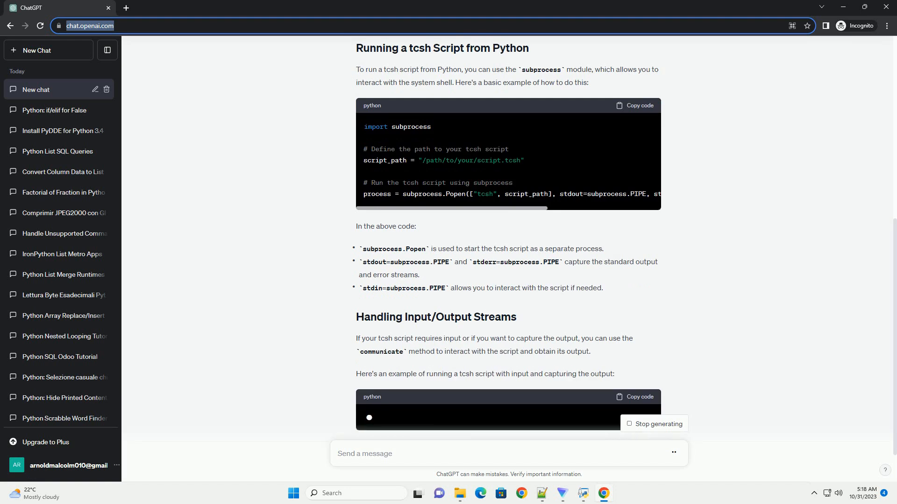
Step: Scroll down through the communicate example and the nohup Preventing Interruptions section
scroll(down, 3)
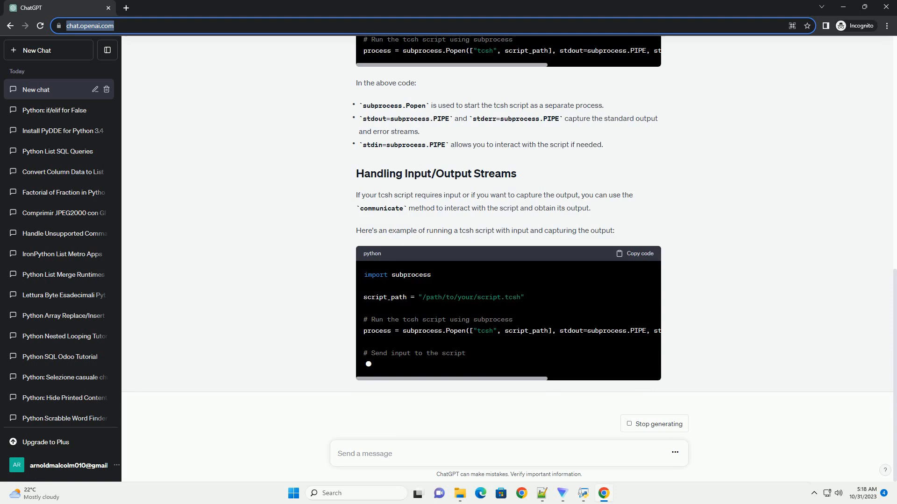
scroll(down, 3)
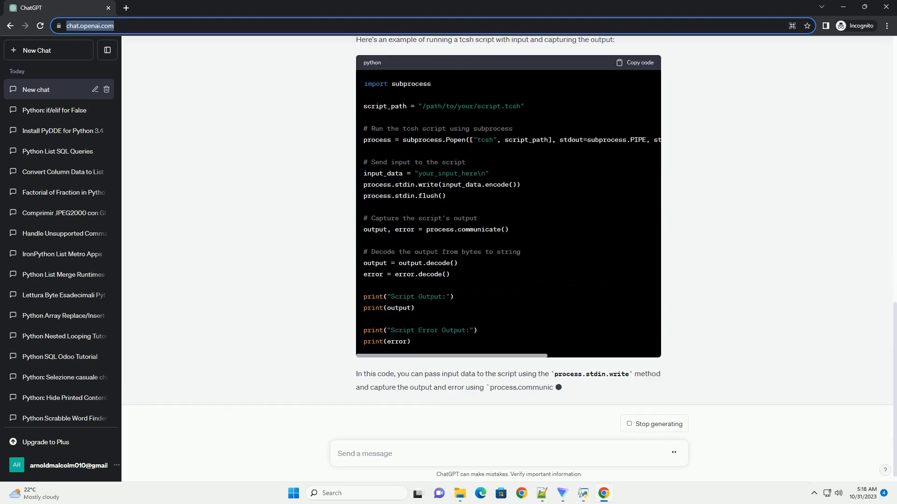
scroll(down, 3)
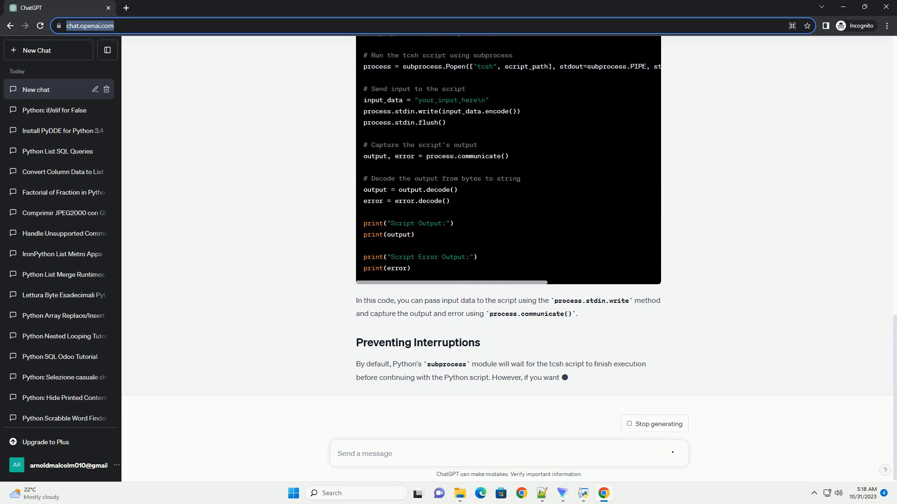
scroll(down, 3)
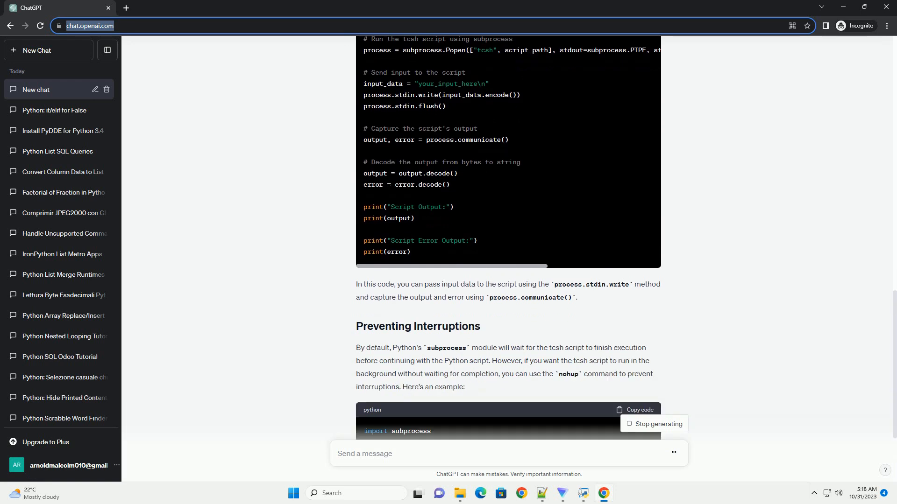
scroll(down, 3)
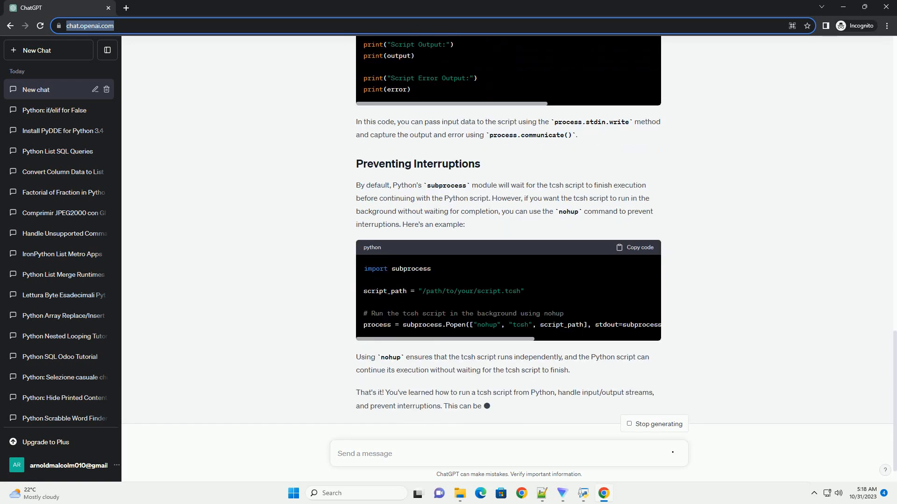